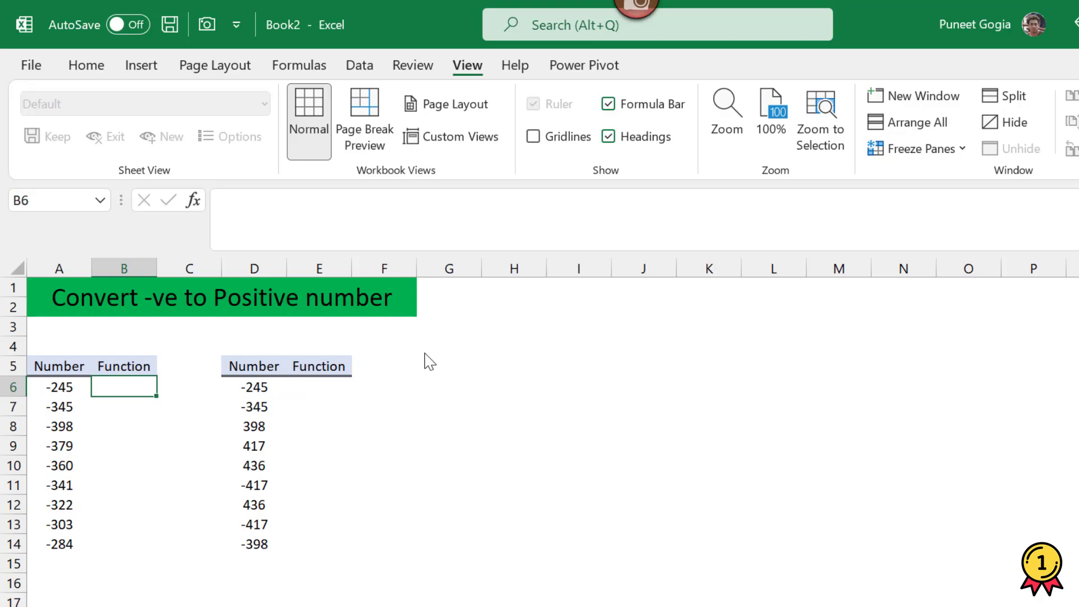
- Enter the formula =A6*-1 in B6 so it shows 245
{"action": "type", "text": "="}
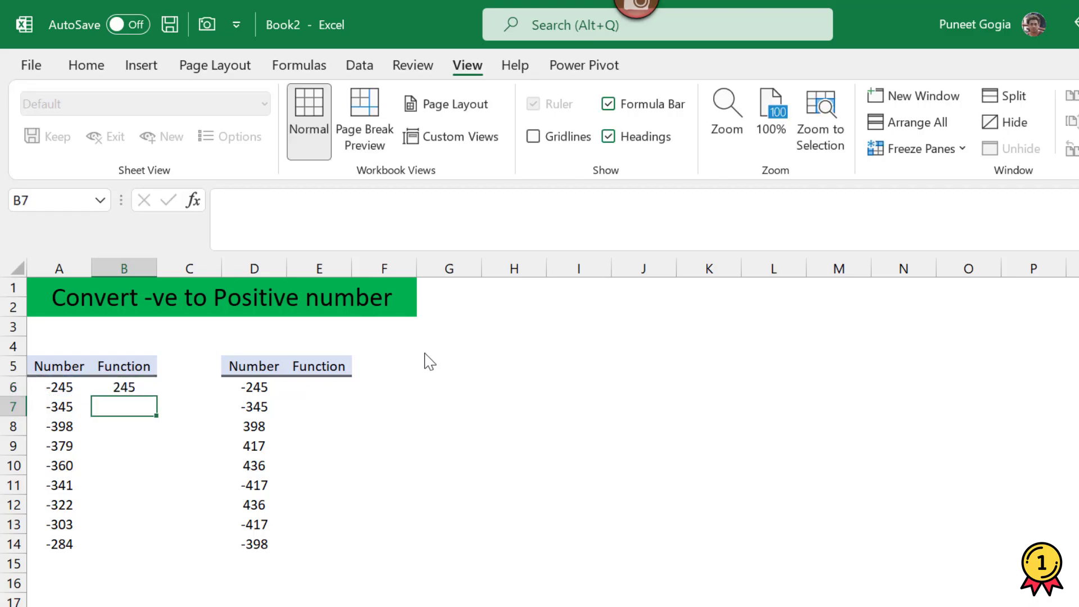
- Fill the B6 formula down to B14 and review the Number column values
{"action": "left_click", "coordinate": [124, 387]}
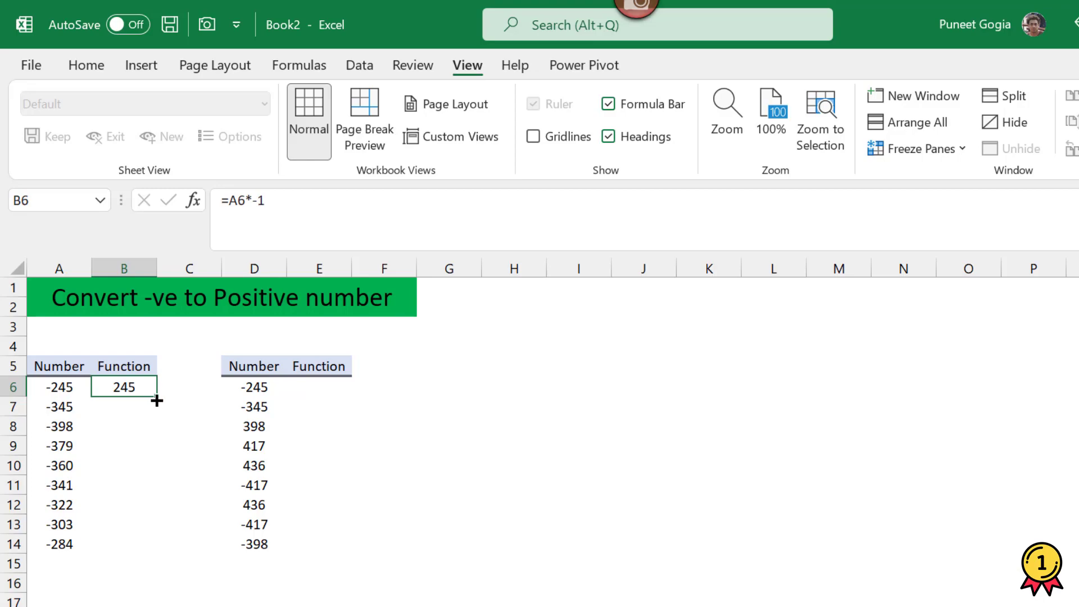
{"action": "left_click_drag", "start_coordinate": [157, 399], "coordinate": [123, 543]}
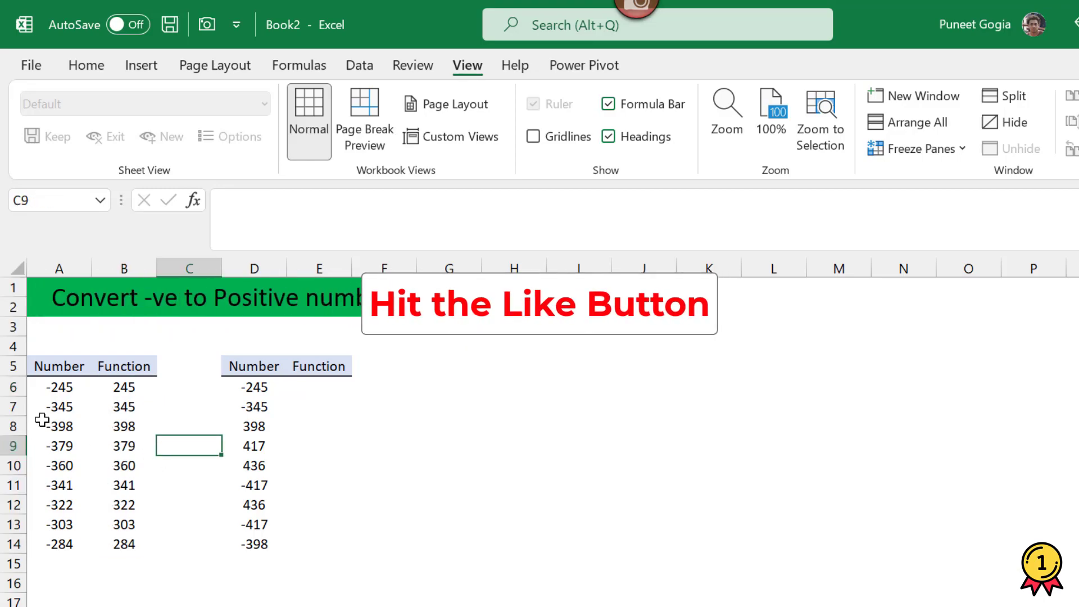
{"action": "left_click_drag", "start_coordinate": [59, 386], "coordinate": [58, 544]}
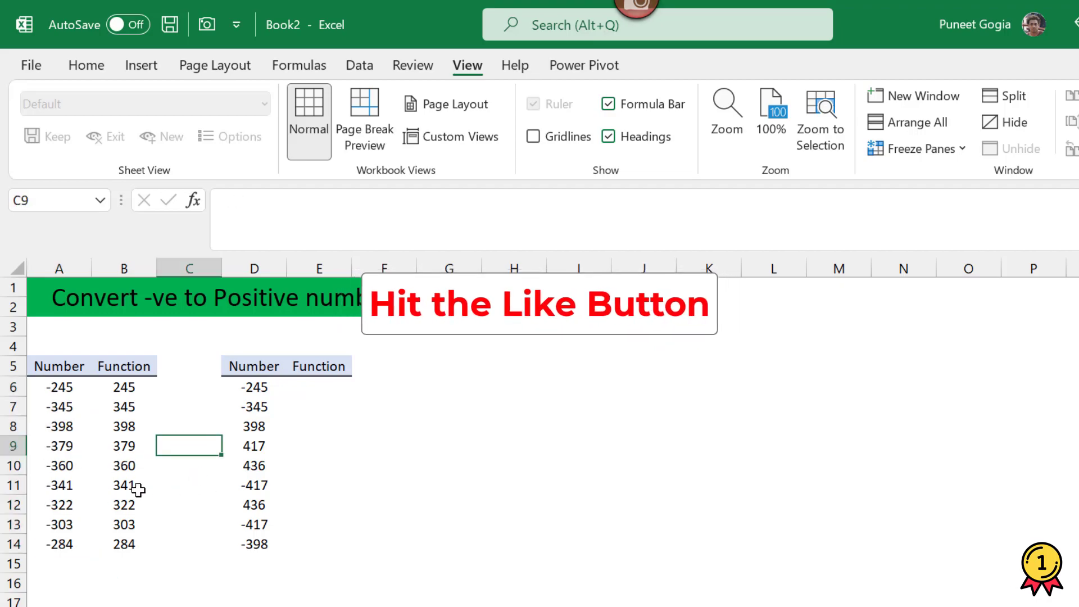
{"action": "left_click", "coordinate": [59, 465]}
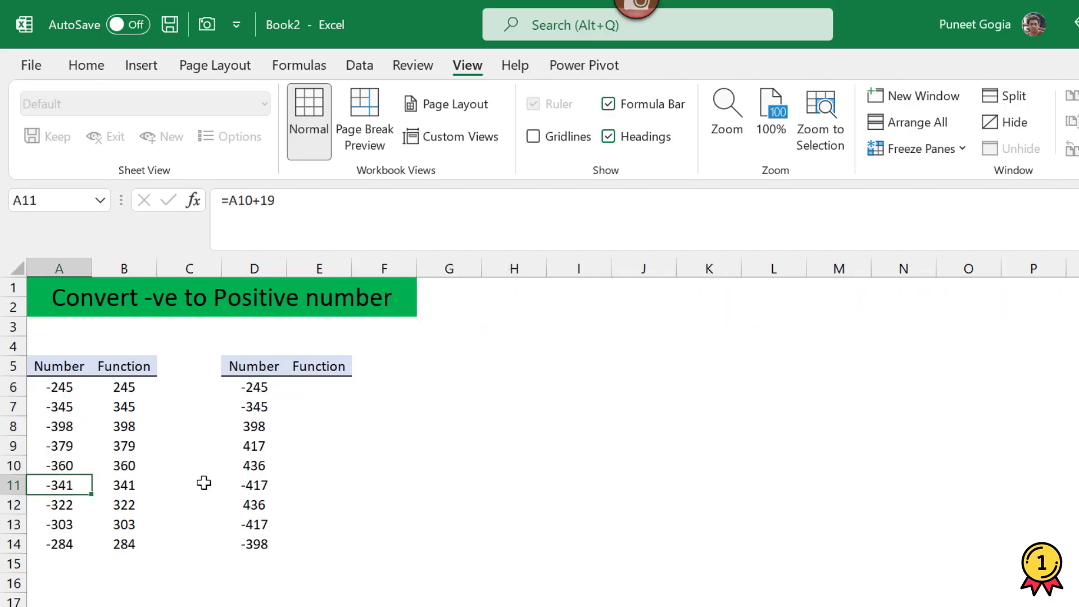
{"action": "left_click", "coordinate": [318, 387]}
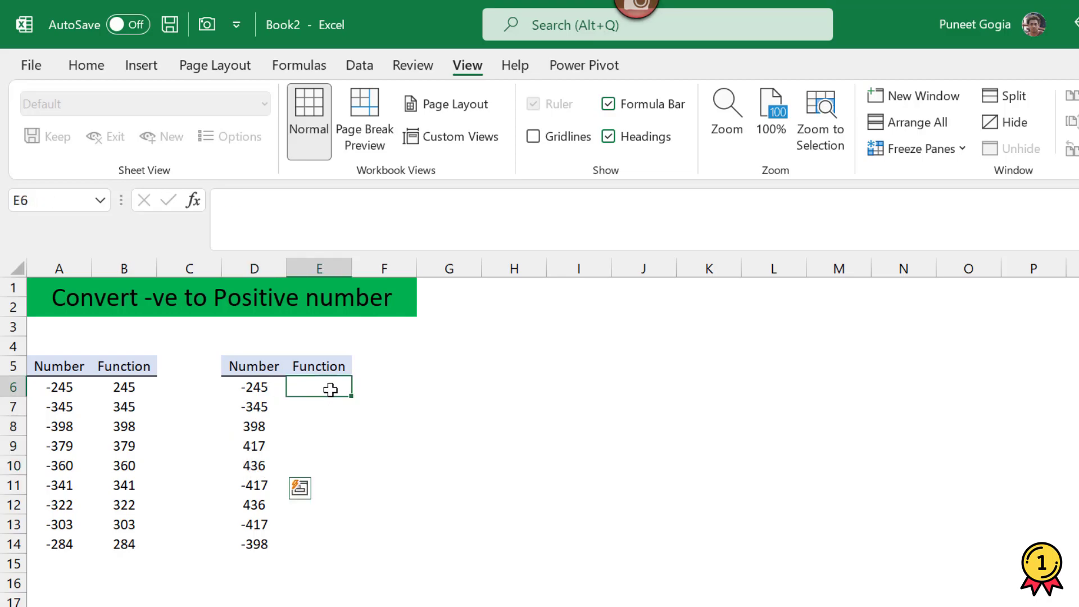
{"action": "type", "text": "="}
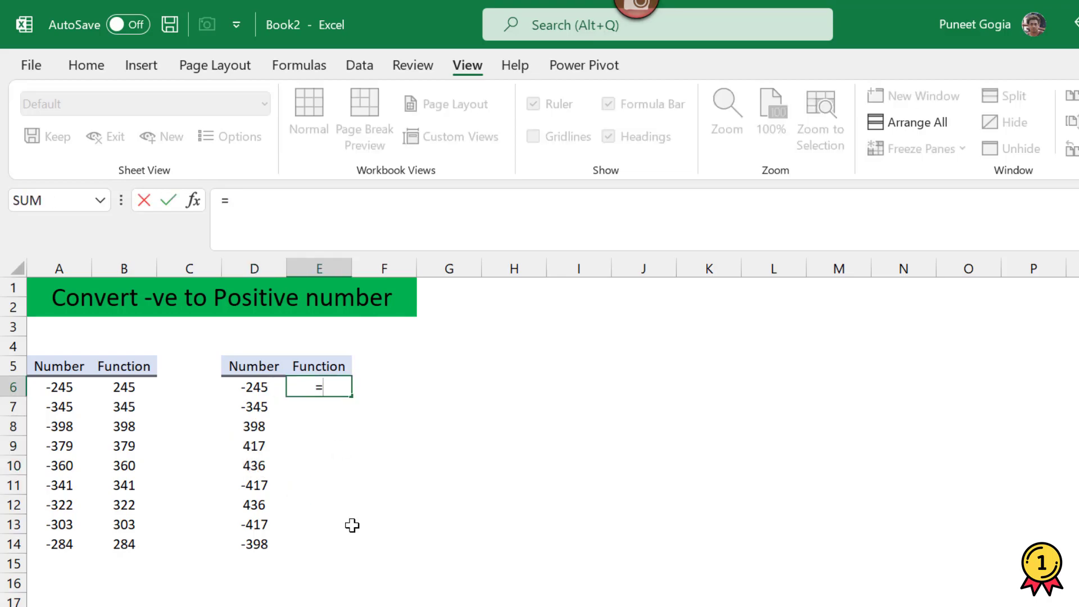
{"action": "type", "text": "D6*-"}
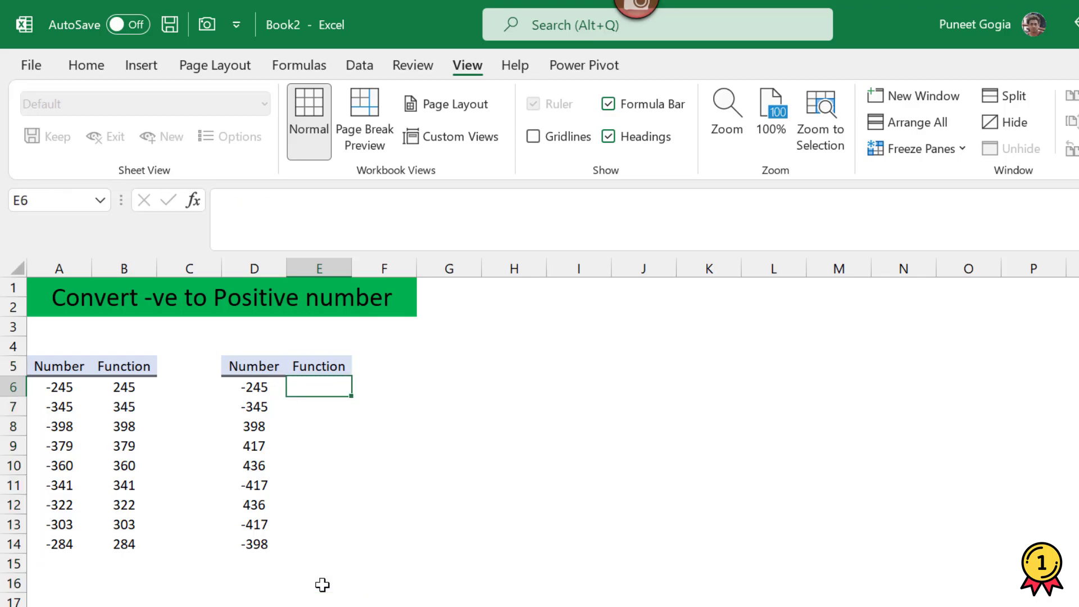
- Enter =IF(D6<0,D6*-1,D6) in E6 to turn -245 into 245
{"action": "type", "text": "=IF("}
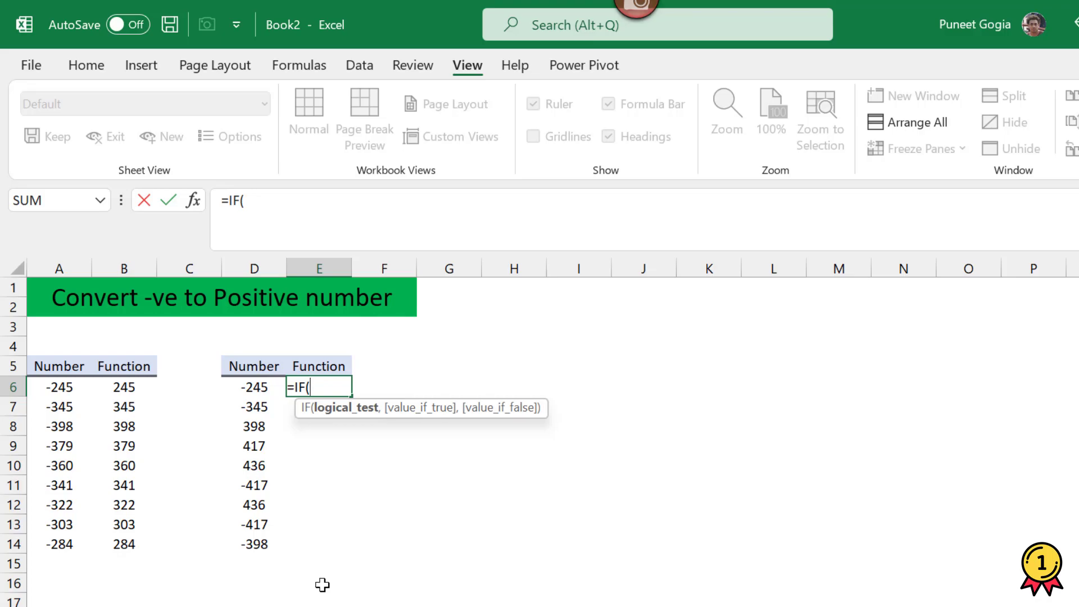
{"action": "mouse_move", "coordinate": [340, 436]}
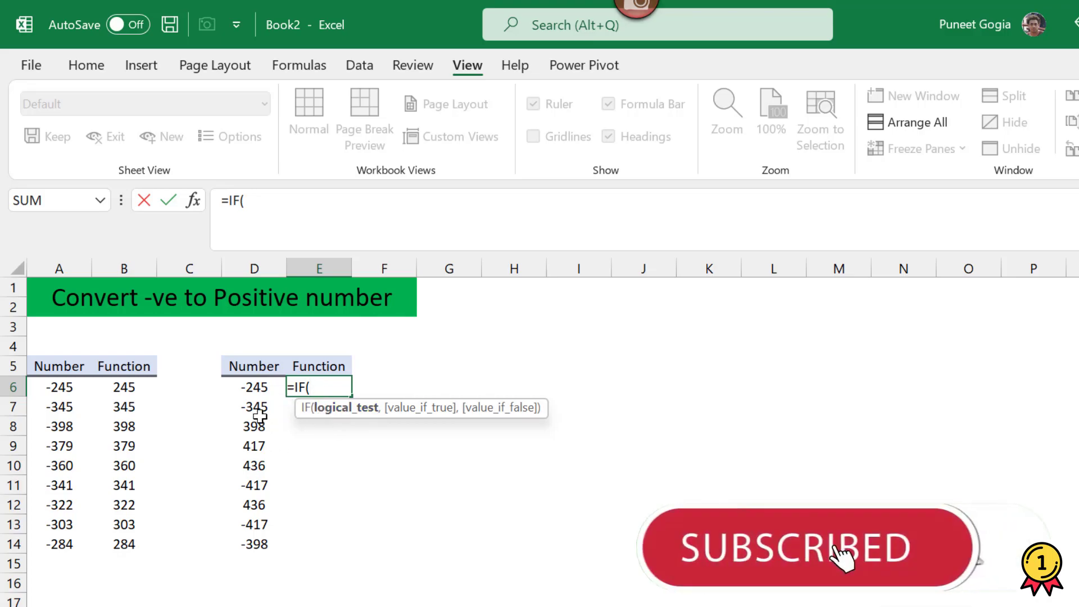
{"action": "left_click", "coordinate": [254, 387]}
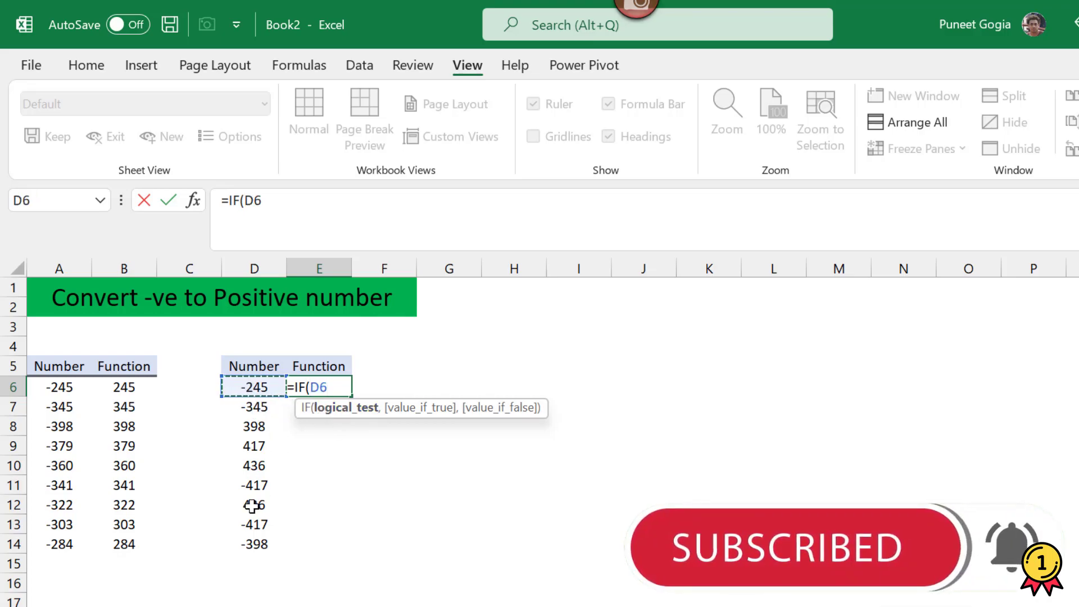
{"action": "type", "text": "<0"}
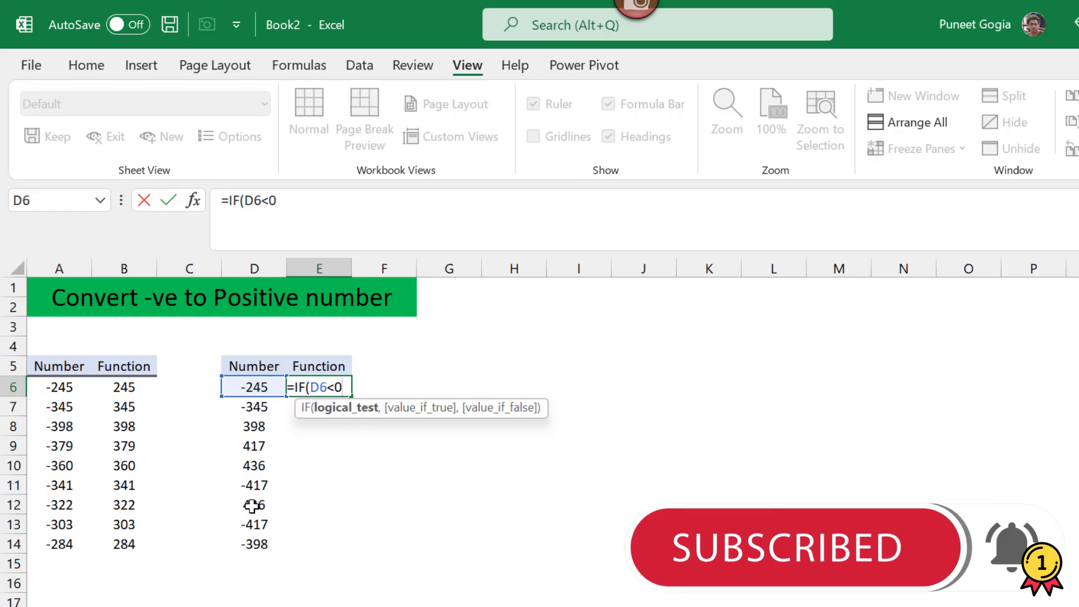
{"action": "type", "text": ","}
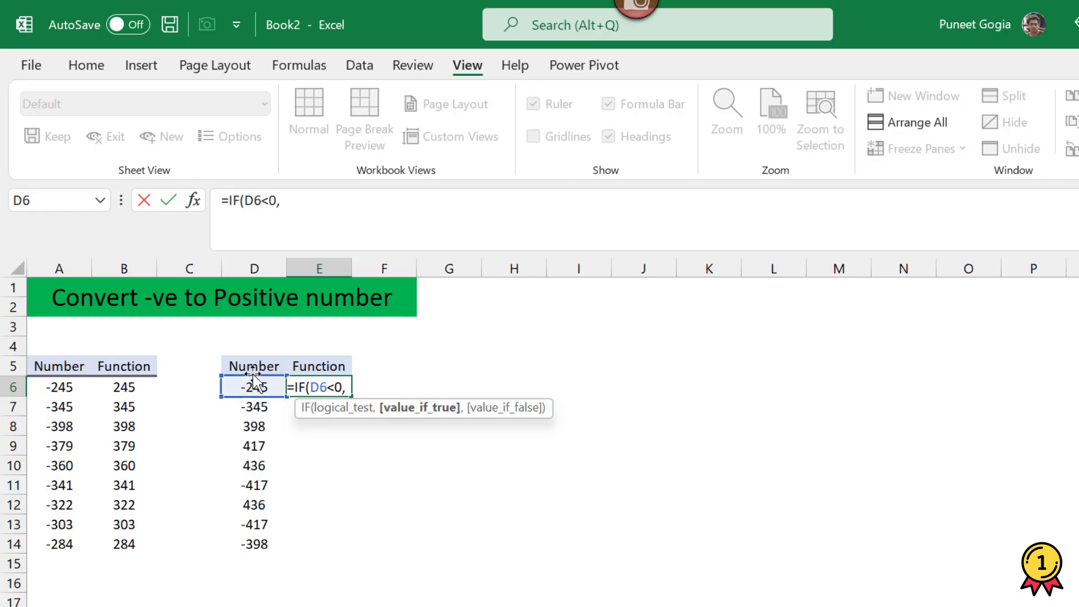
{"action": "type", "text": "D6"}
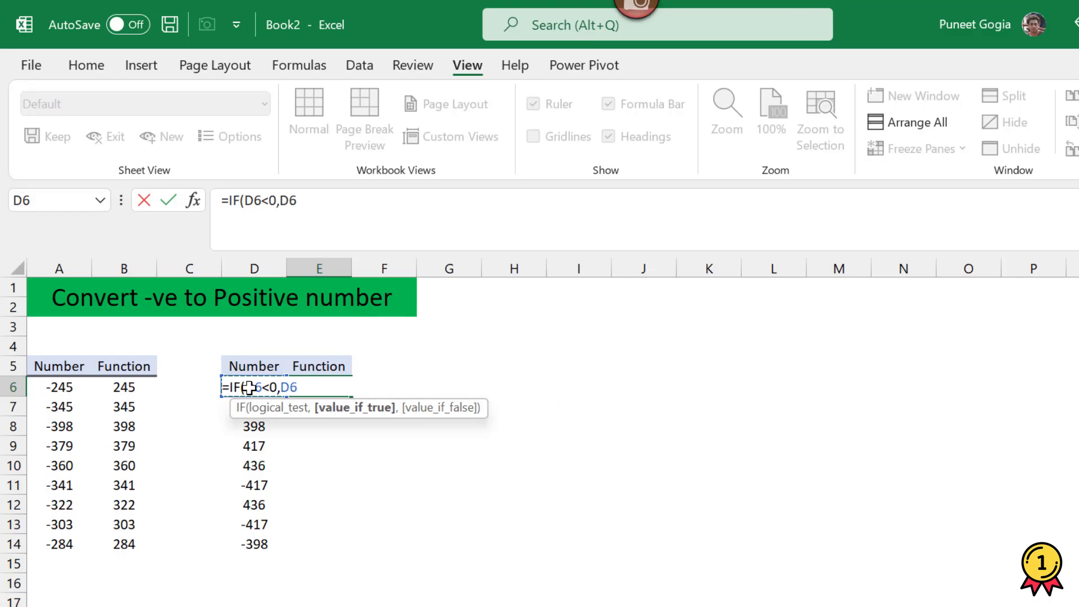
{"action": "type", "text": "*-1,"}
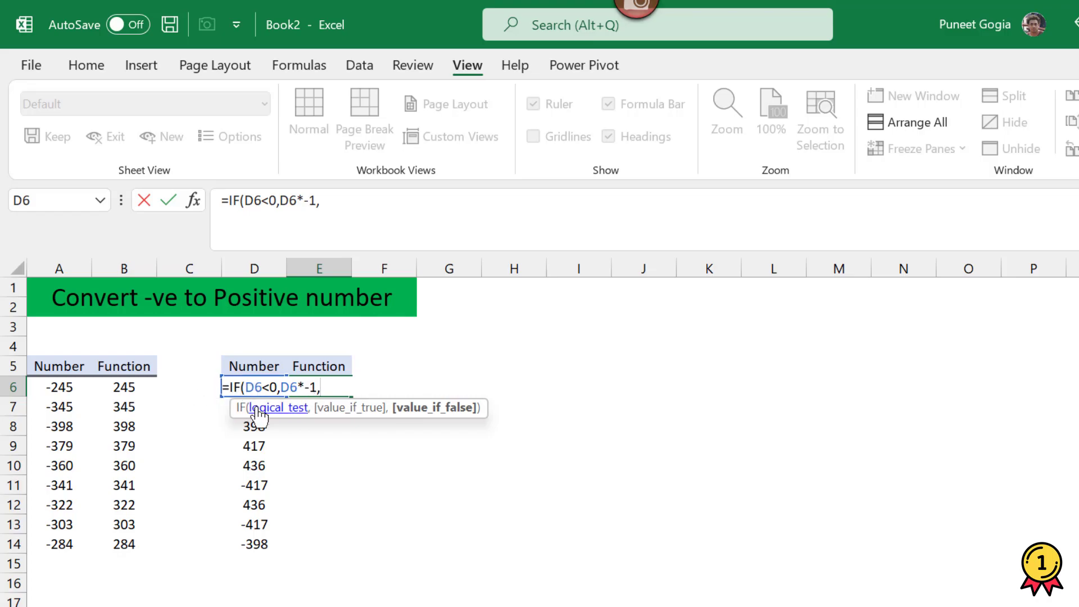
{"action": "type", "text": "D6"}
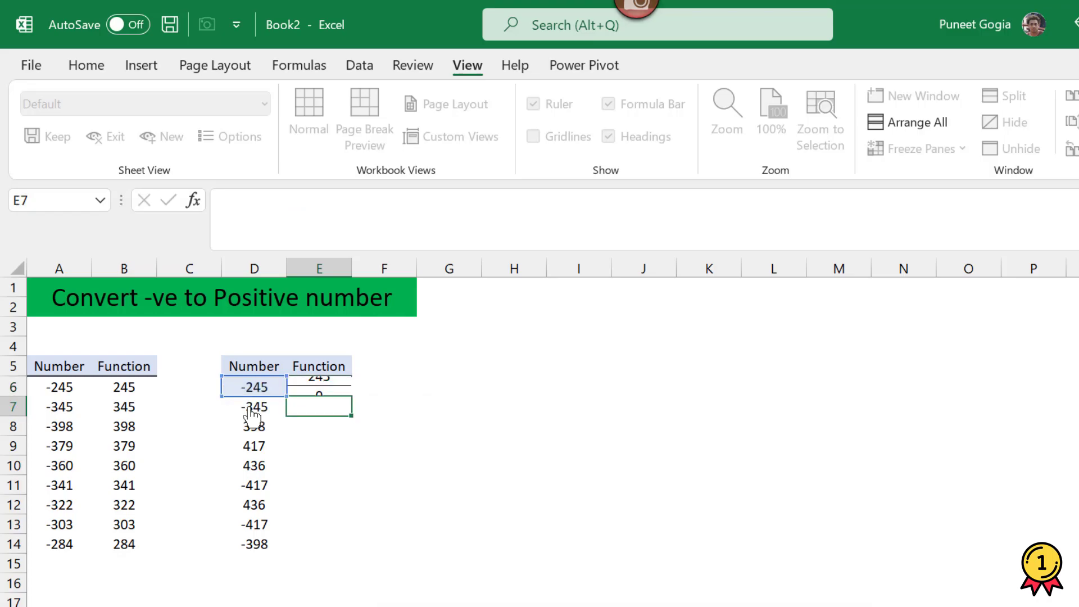
- Fill the E6 IF formula down to E14, then compare D6 with E6
{"action": "left_click", "coordinate": [316, 386]}
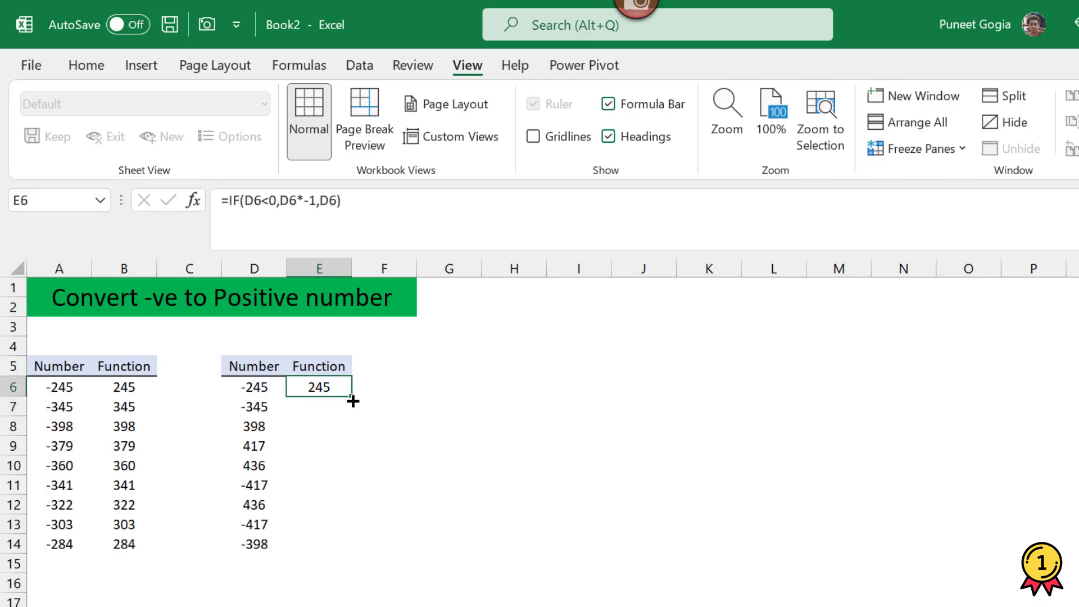
{"action": "left_click_drag", "start_coordinate": [352, 401], "coordinate": [353, 544]}
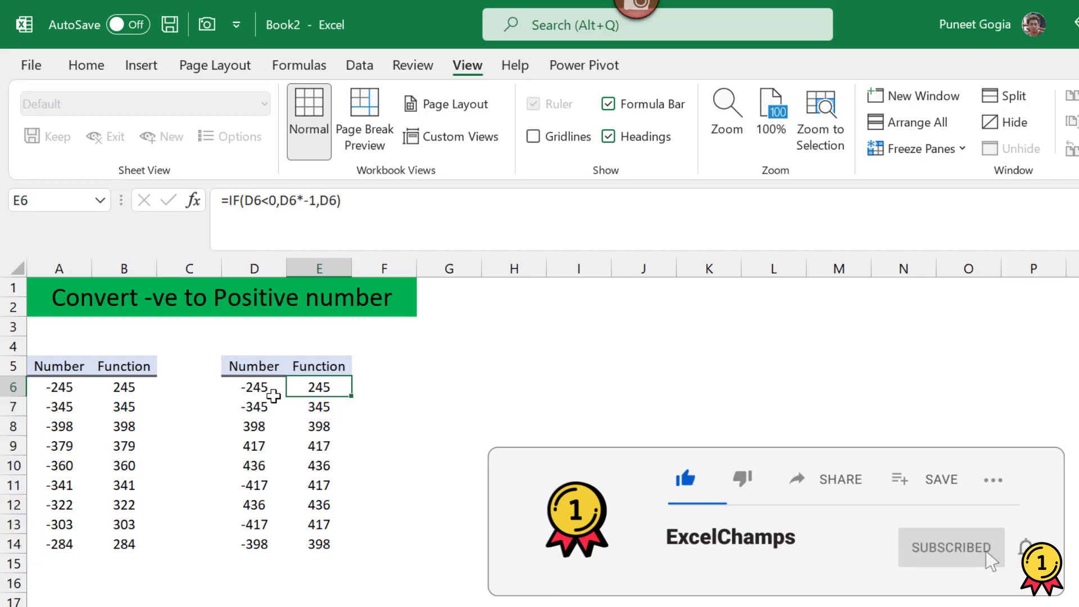
{"action": "left_click", "coordinate": [254, 386]}
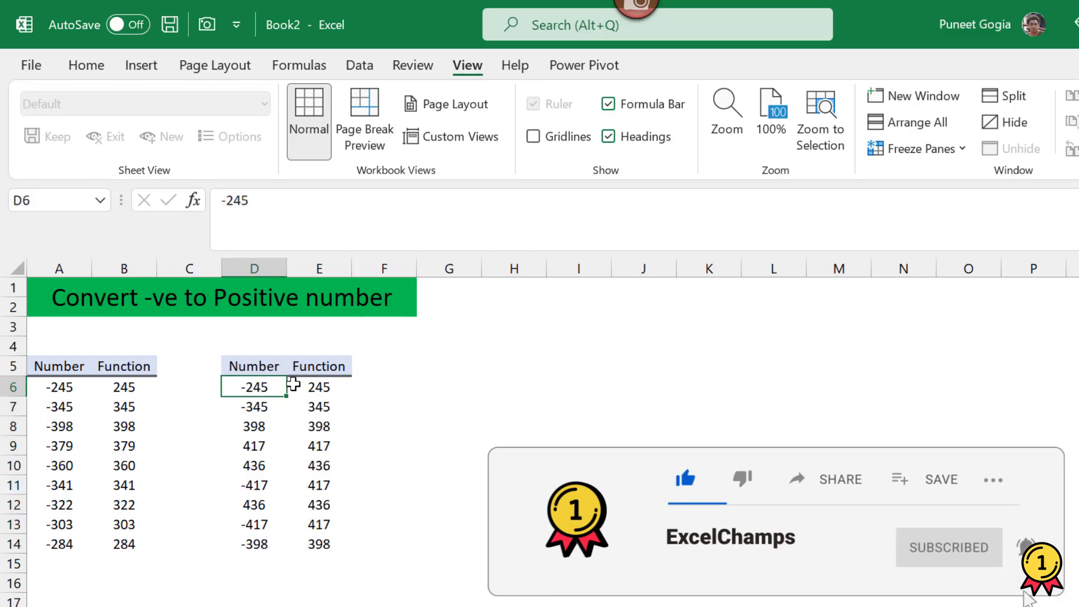
{"action": "left_click", "coordinate": [319, 386]}
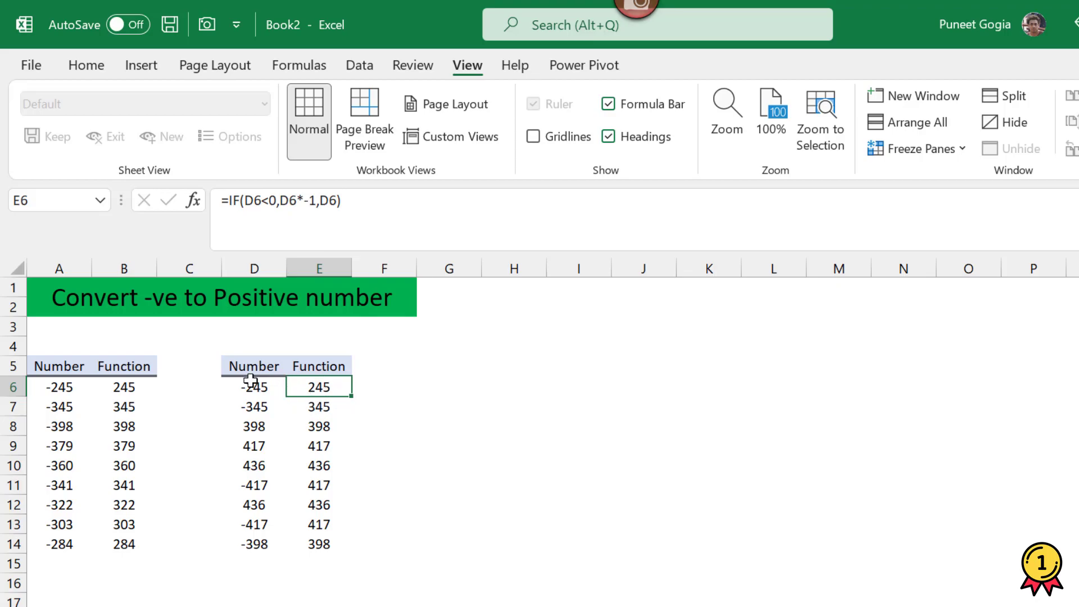
{"action": "mouse_move", "coordinate": [269, 387]}
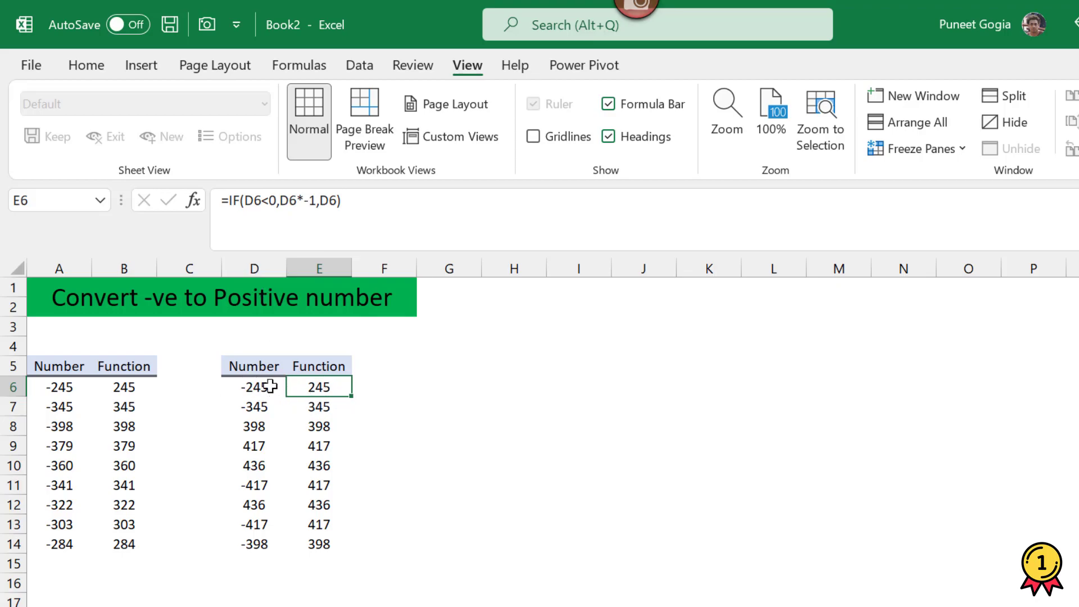
{"action": "mouse_move", "coordinate": [329, 386]}
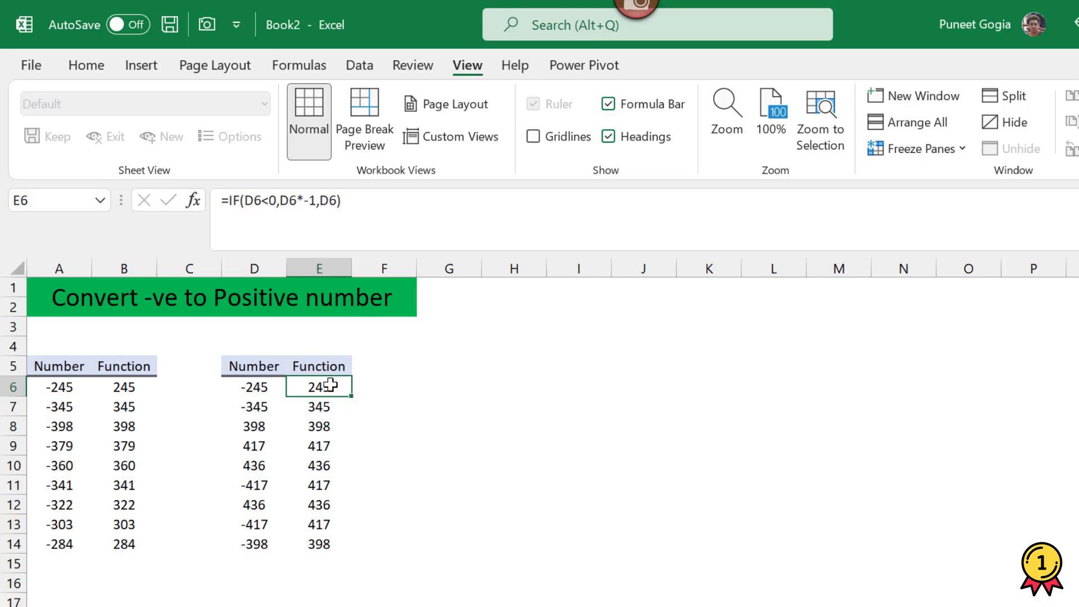
{"action": "mouse_move", "coordinate": [325, 384]}
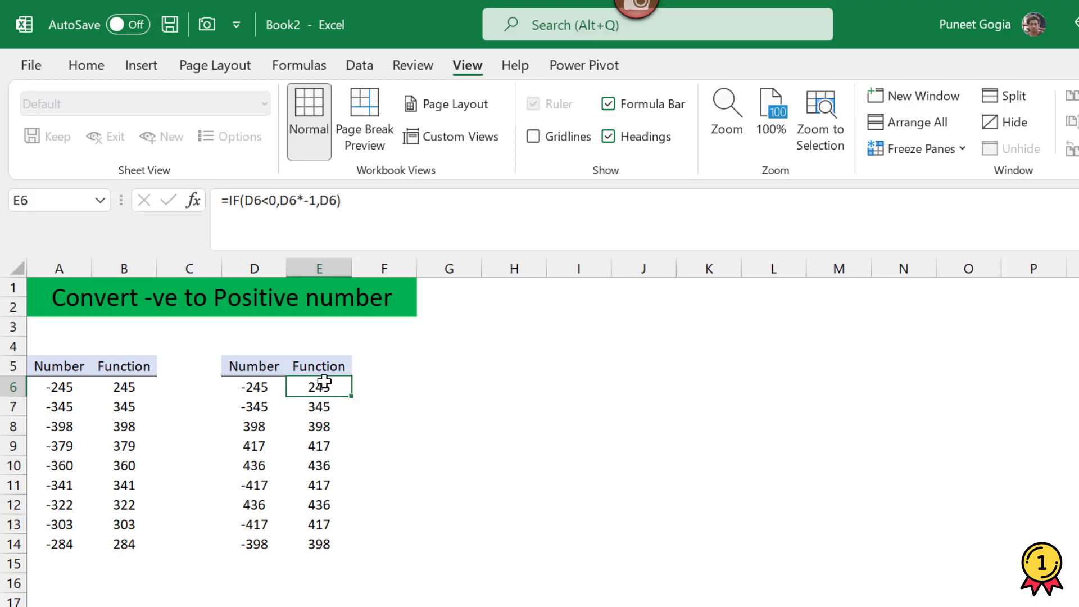